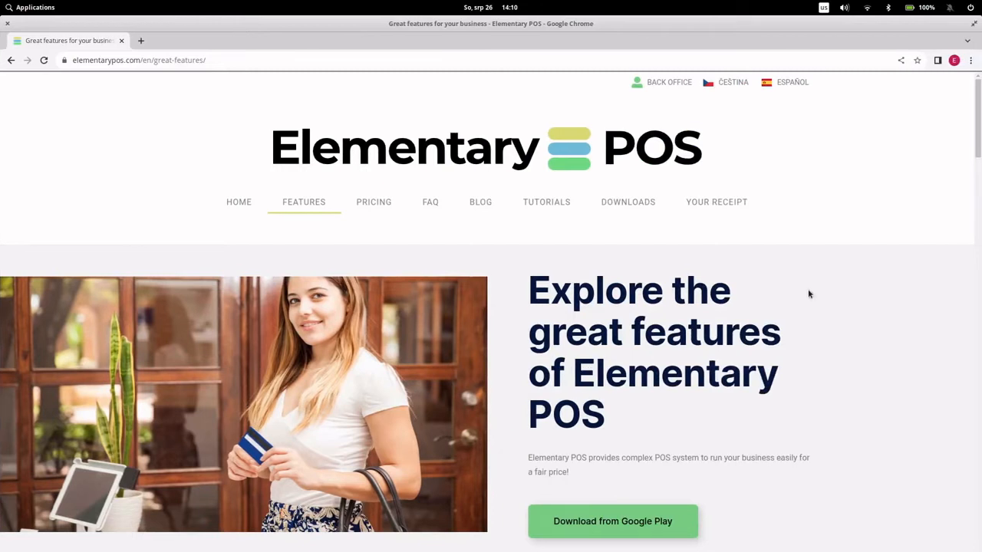
scroll("down", 3)
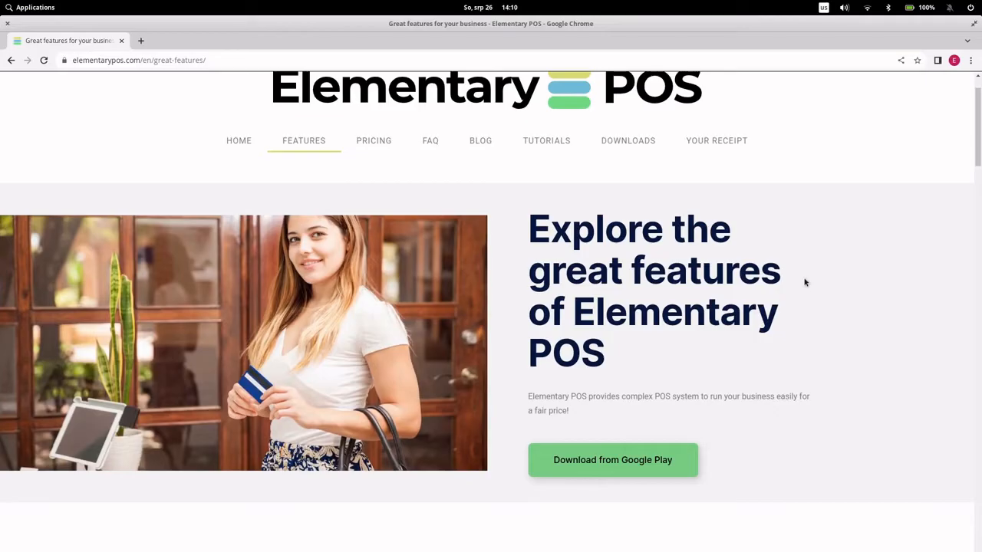
scroll("down", 3)
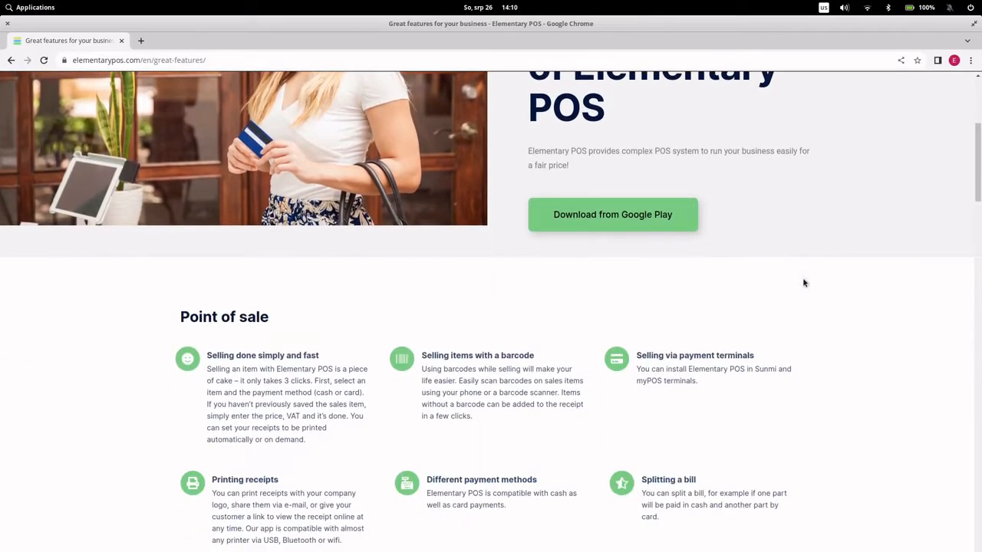
scroll("down", 3)
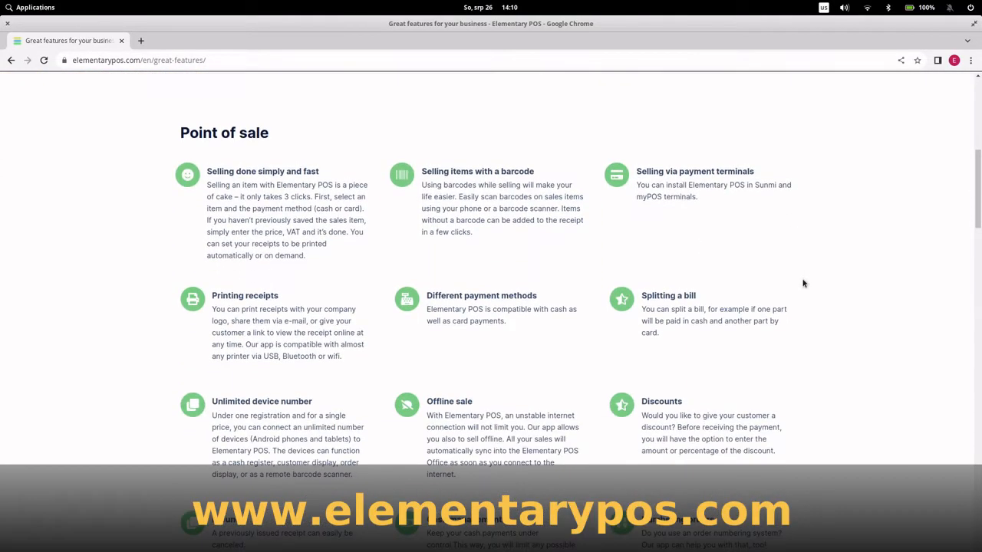
scroll("down", 3)
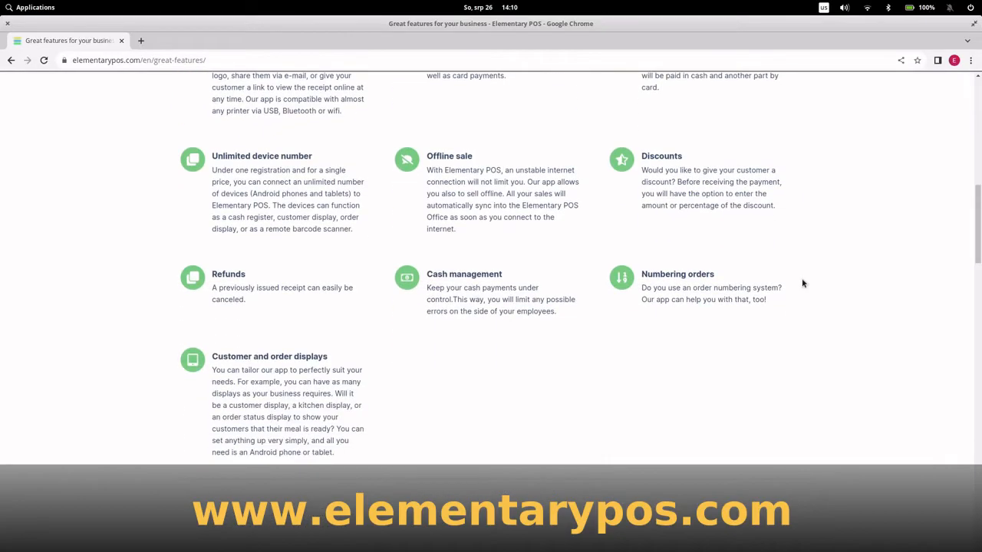
scroll("down", 3)
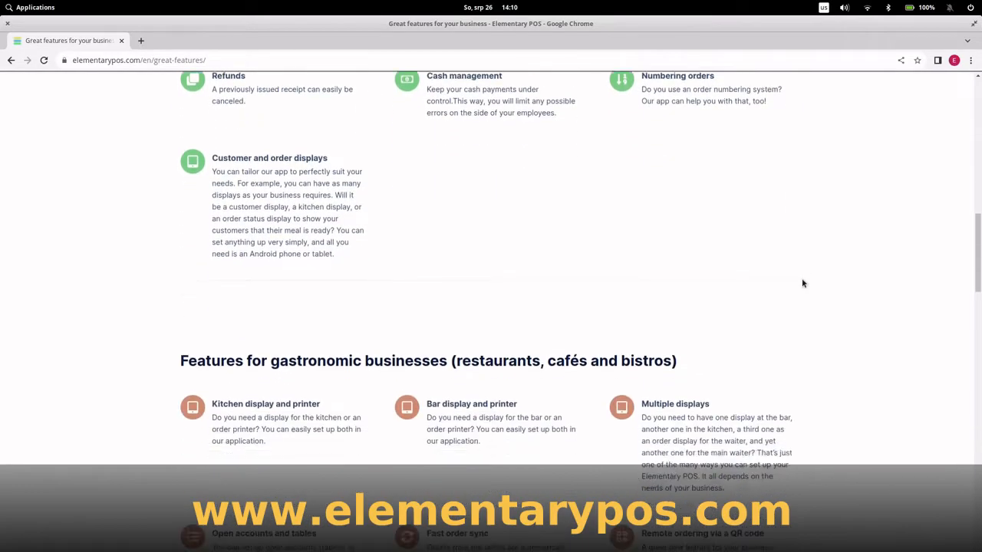
scroll("down", 3)
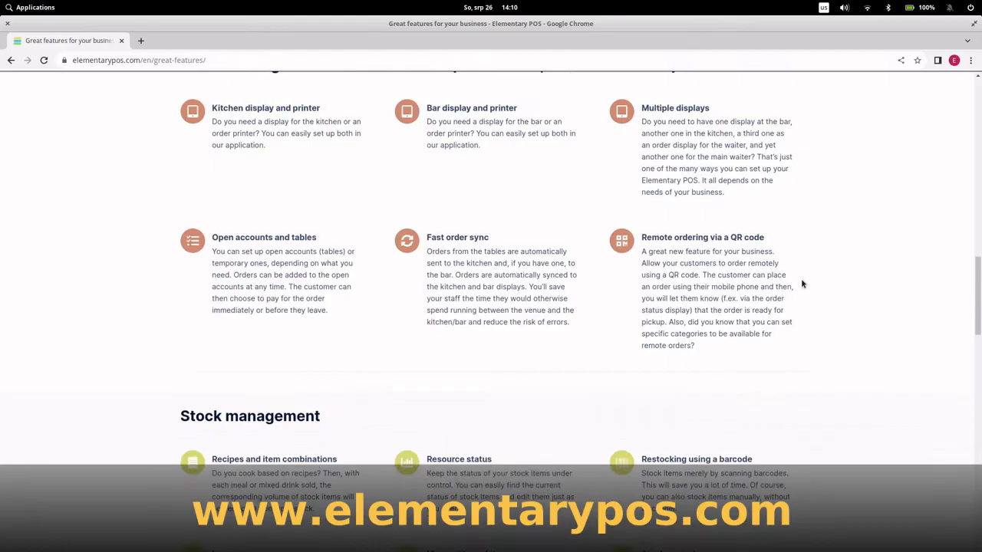